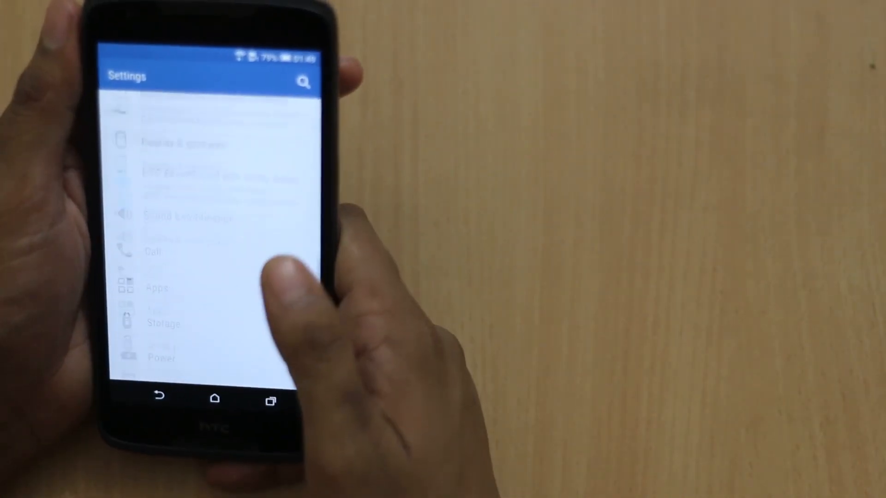
# Browse About, Software information and Legal information in Settings, then return home.
pyautogui.scroll(3)
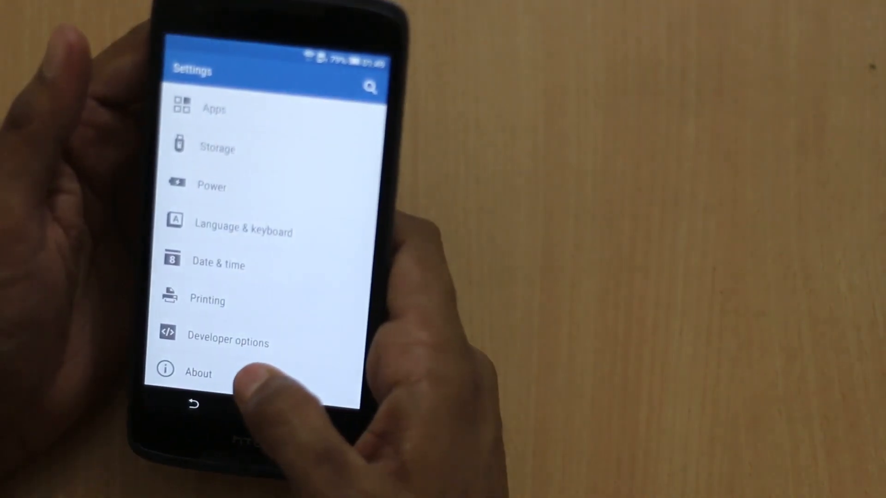
pyautogui.click(198, 373)
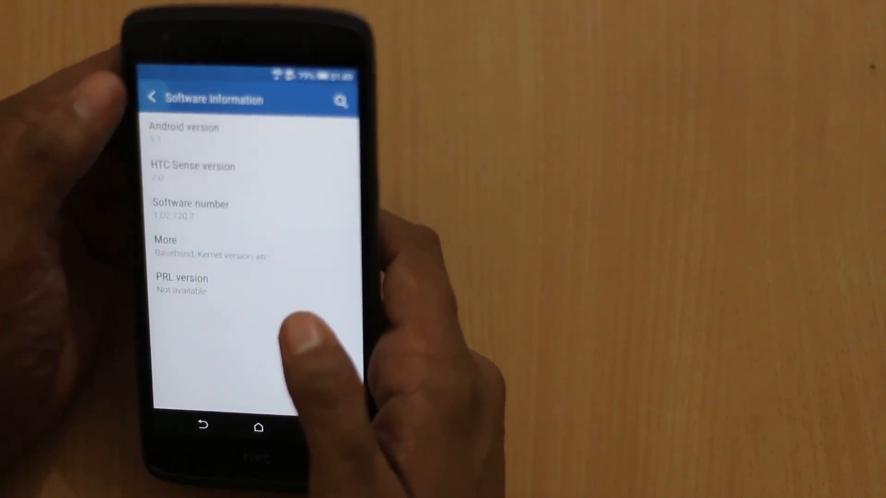
pyautogui.click(152, 97)
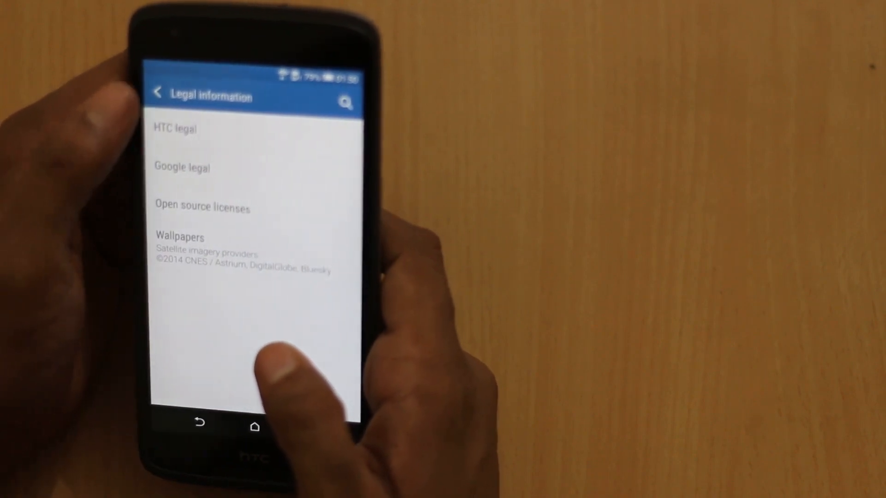
pyautogui.click(159, 95)
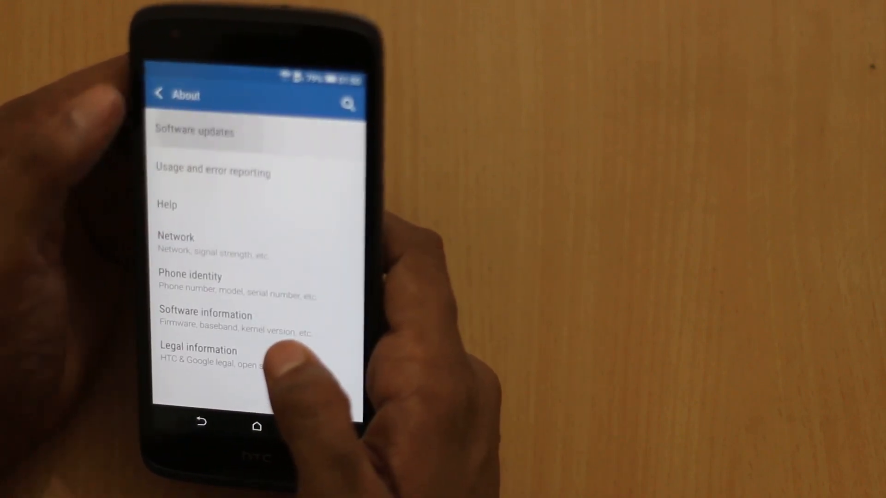
pyautogui.click(194, 131)
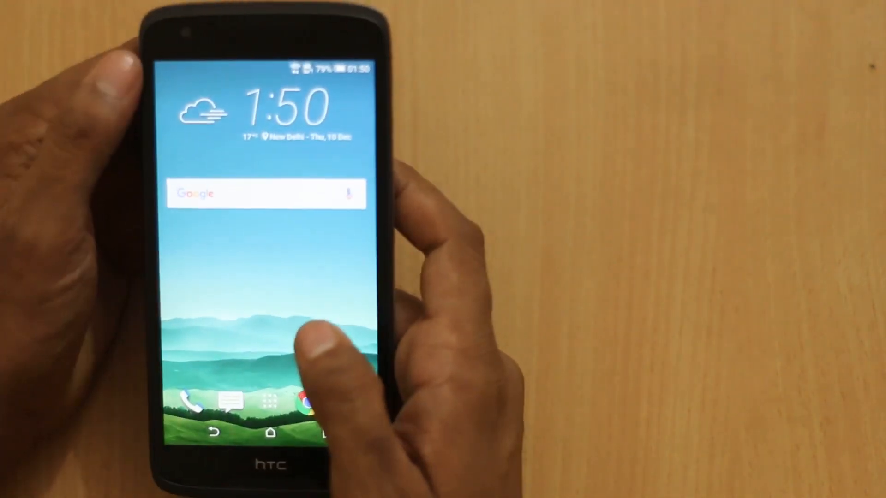
# Browse the Themes app's recommended themes and wallpapers, then open the Home app folder.
pyautogui.click(269, 400)
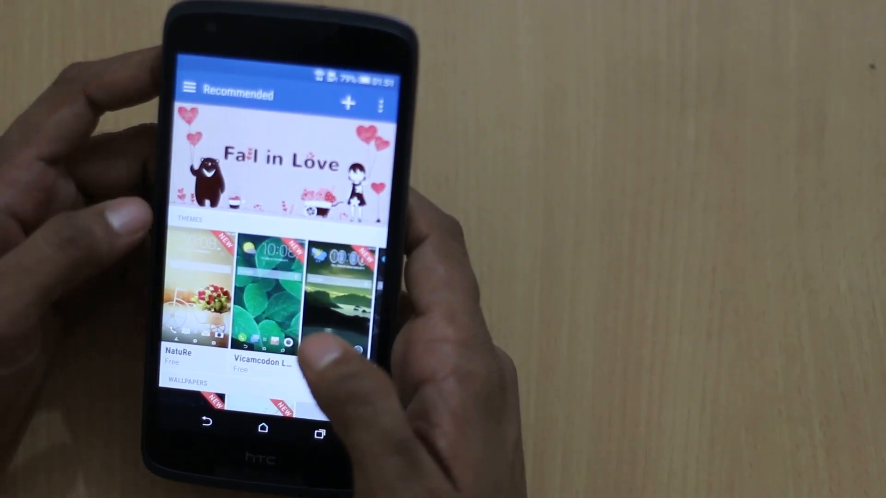
pyautogui.click(260, 428)
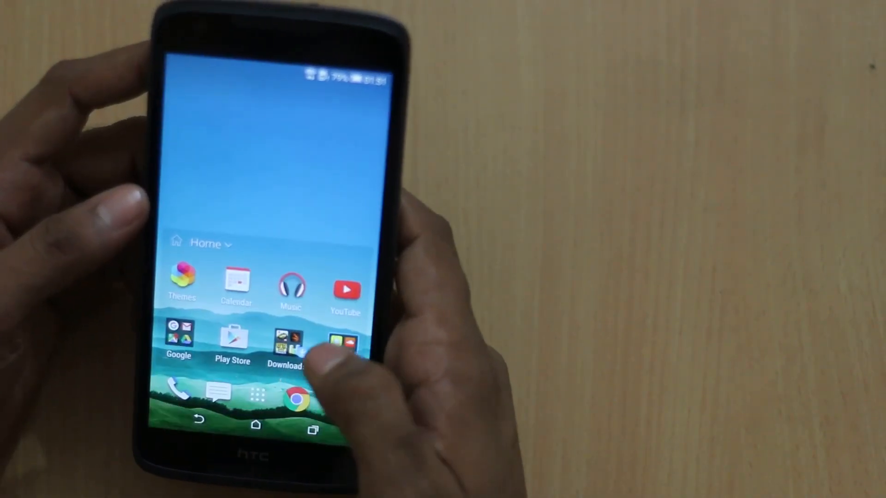